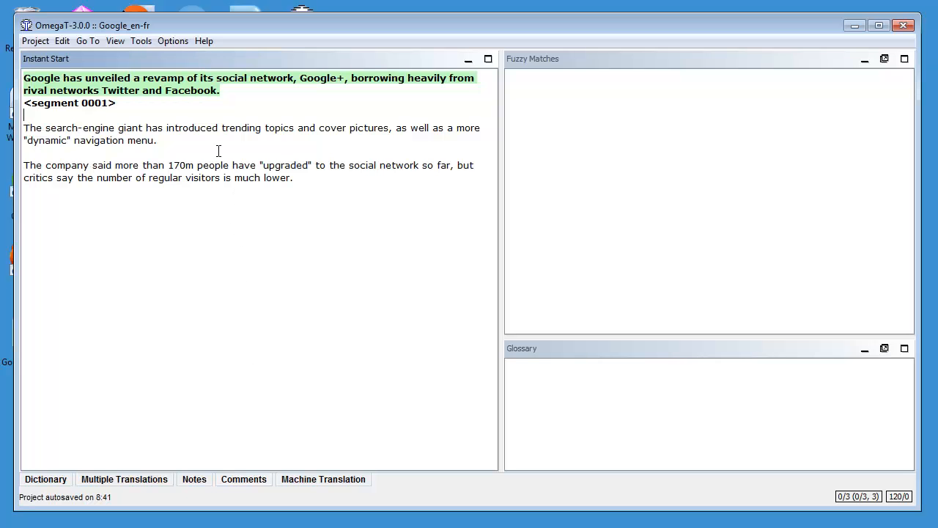
Enable Google Translate v2 and Microsoft Translator in the Machine Translate options.
left_click(173, 40)
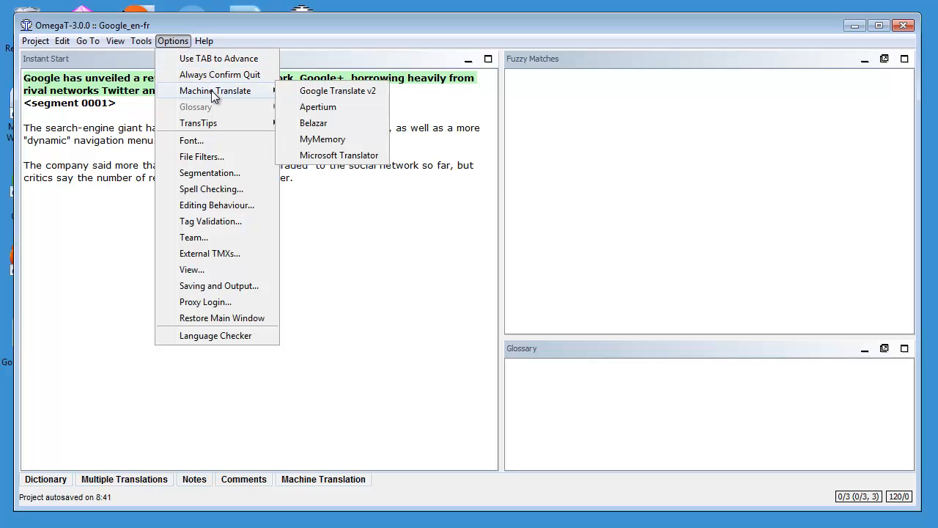
mouse_move(338, 90)
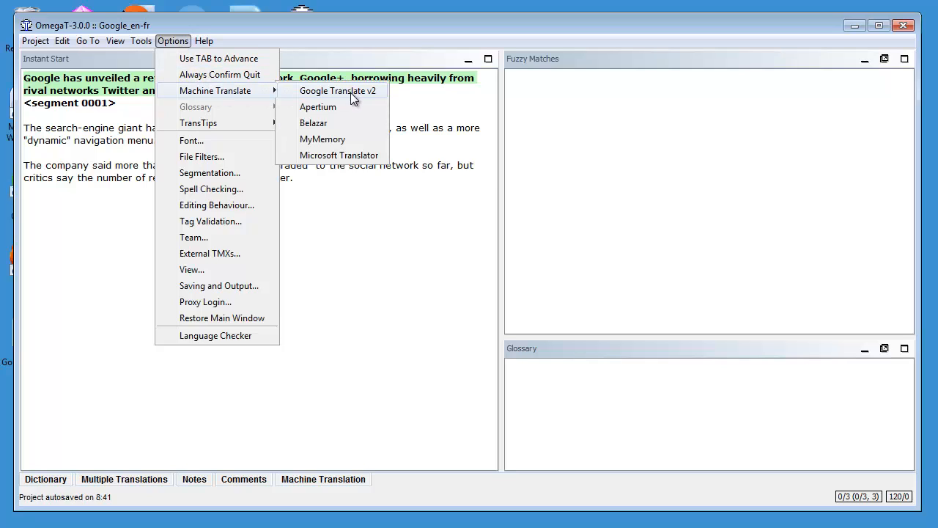
left_click(338, 90)
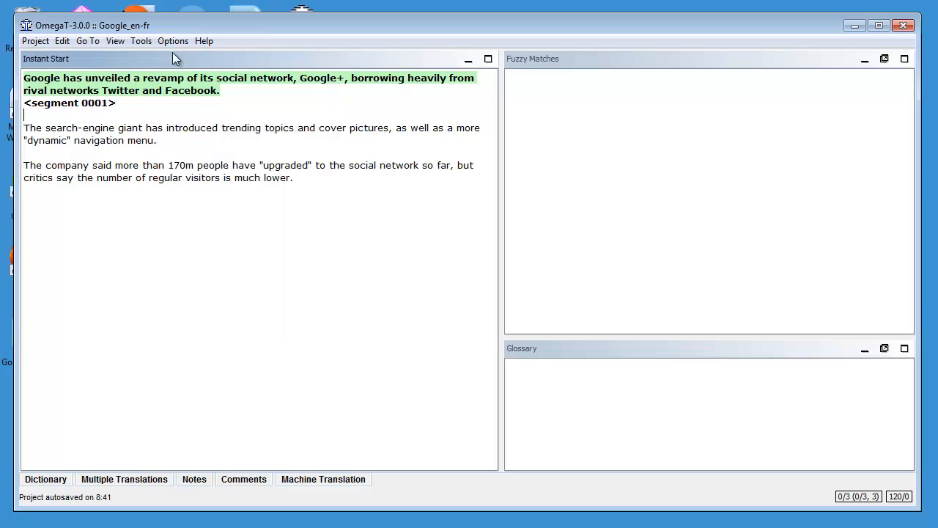
left_click(173, 40)
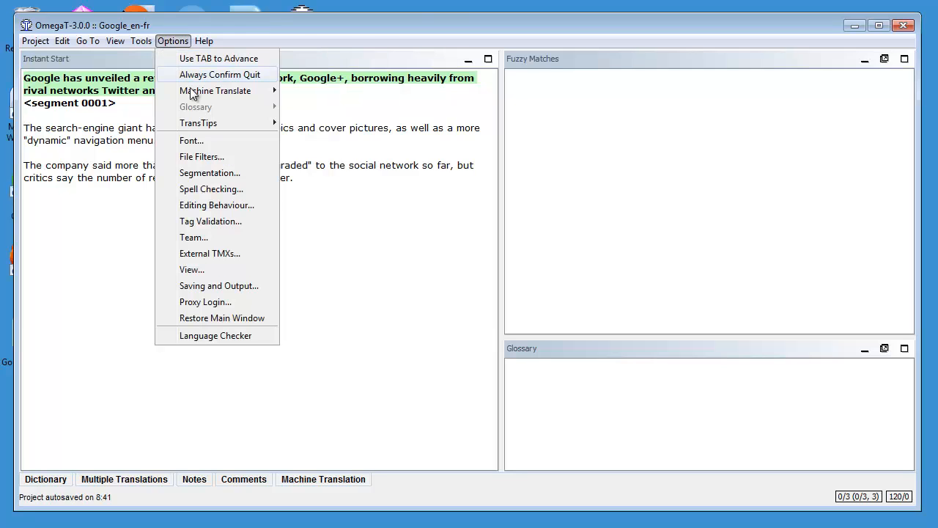
mouse_move(216, 90)
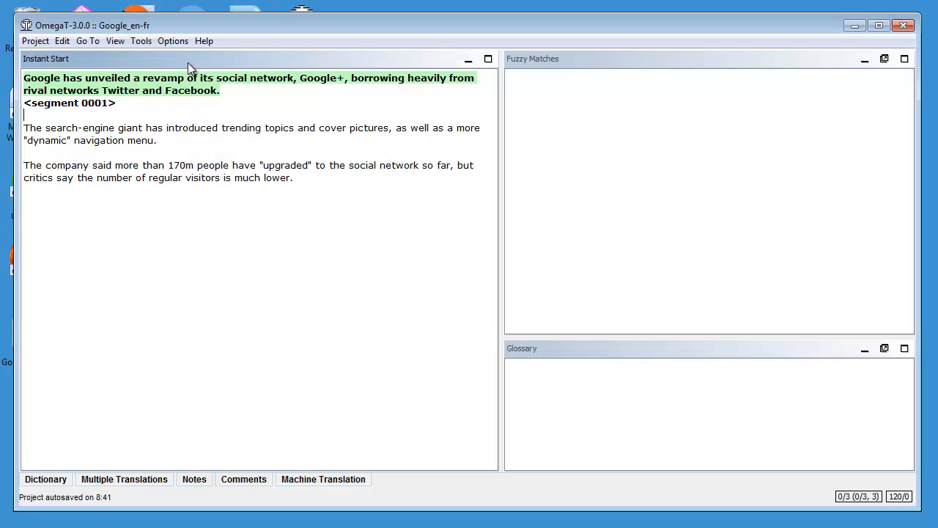
left_click(173, 40)
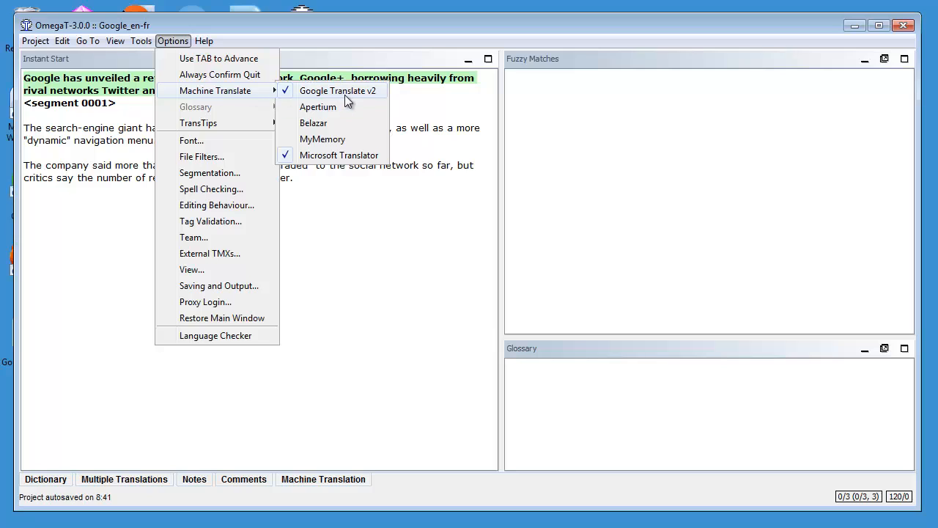
mouse_move(366, 158)
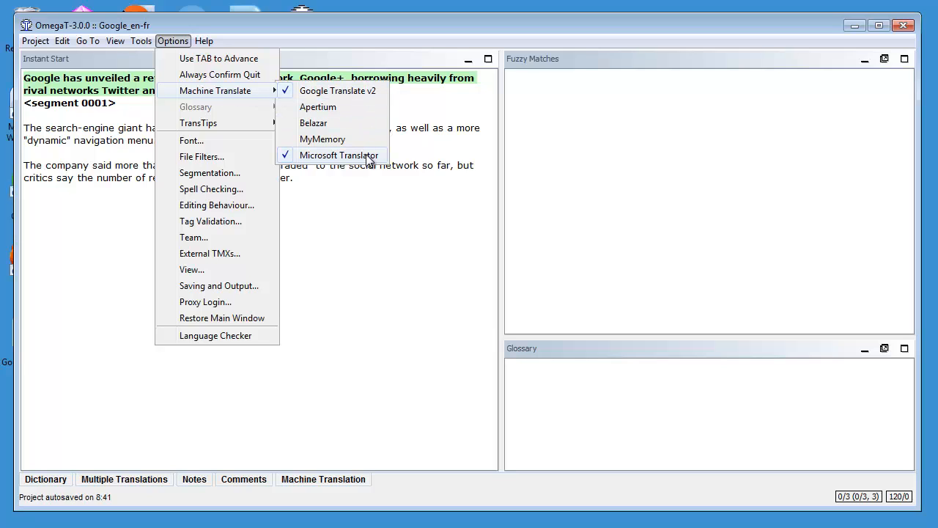
left_click(340, 155)
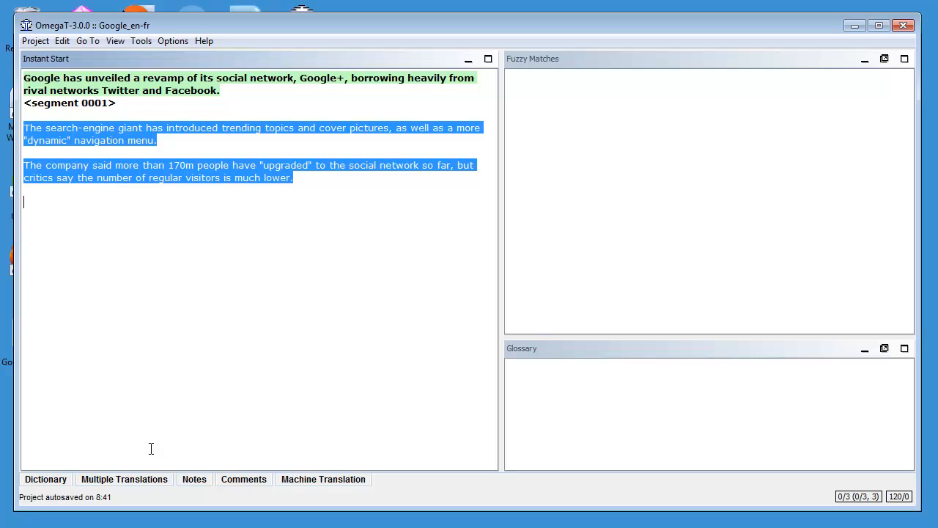
left_click(124, 478)
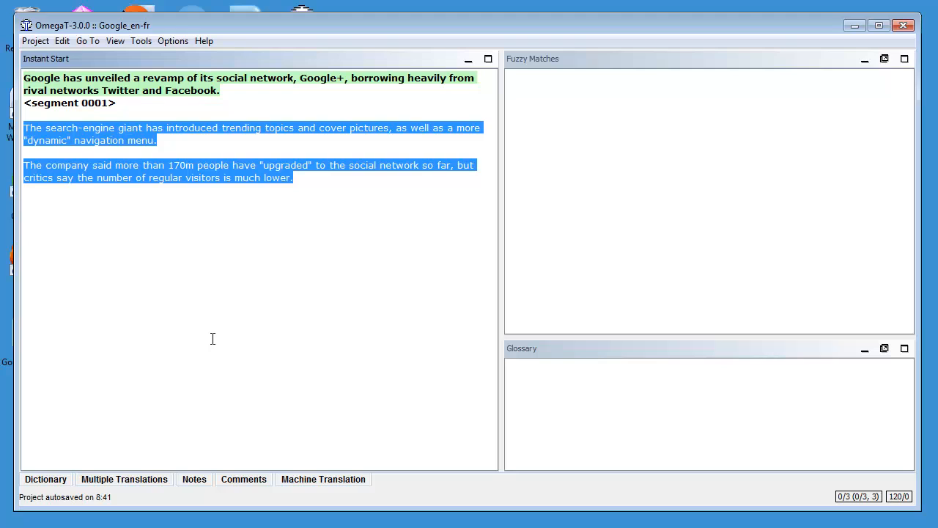
mouse_move(830, 113)
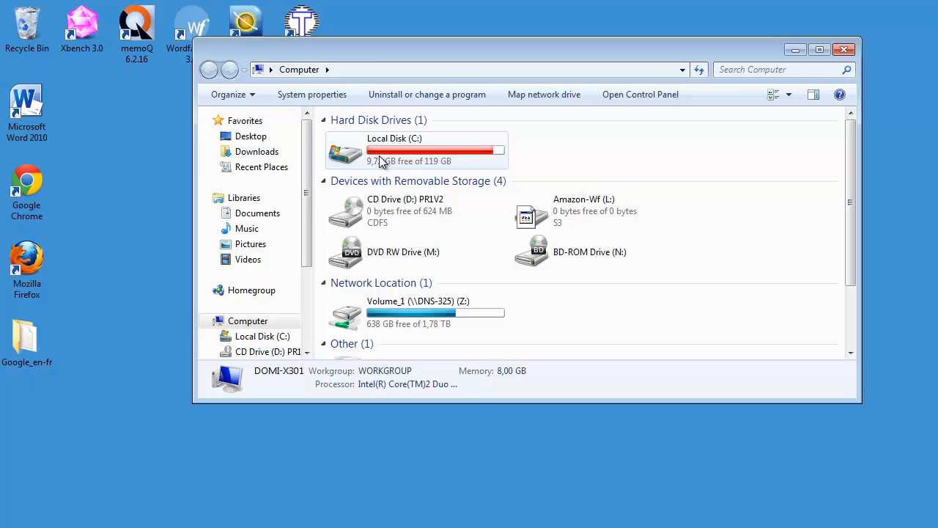
Browse to C:\Program Files (x86)\OmegaT and select OmegaT.l4J.ini.
double_click(394, 150)
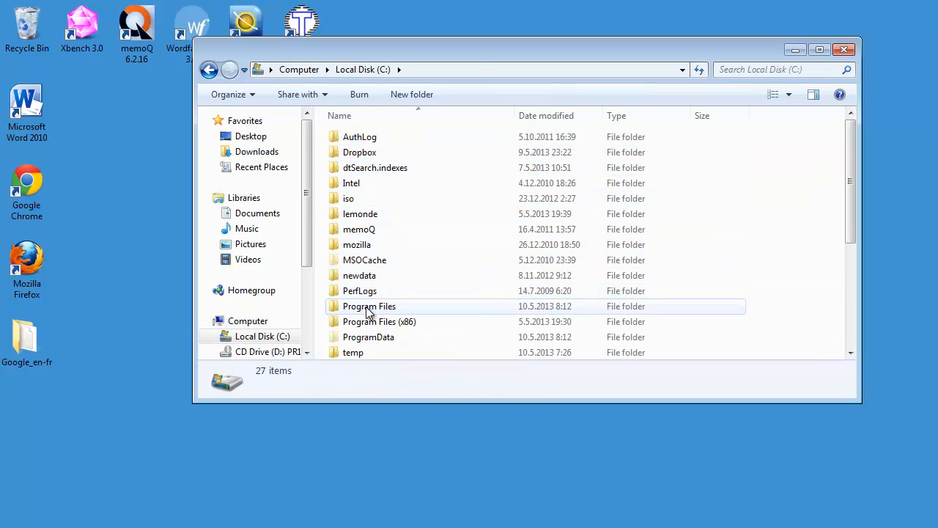
double_click(379, 321)
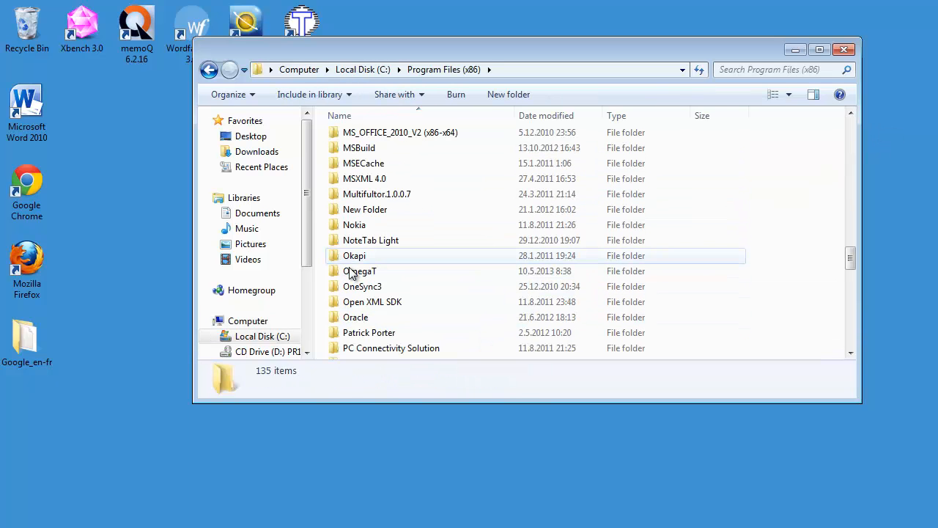
double_click(360, 270)
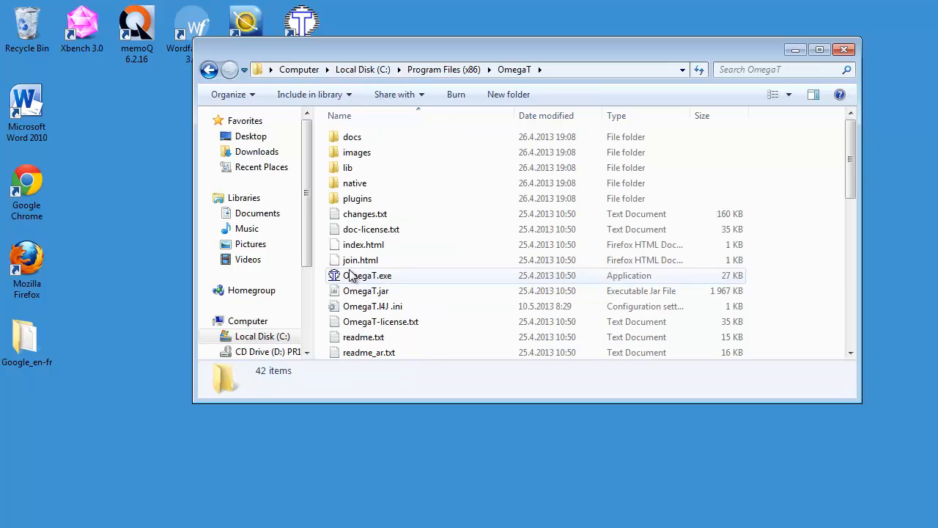
left_click(373, 306)
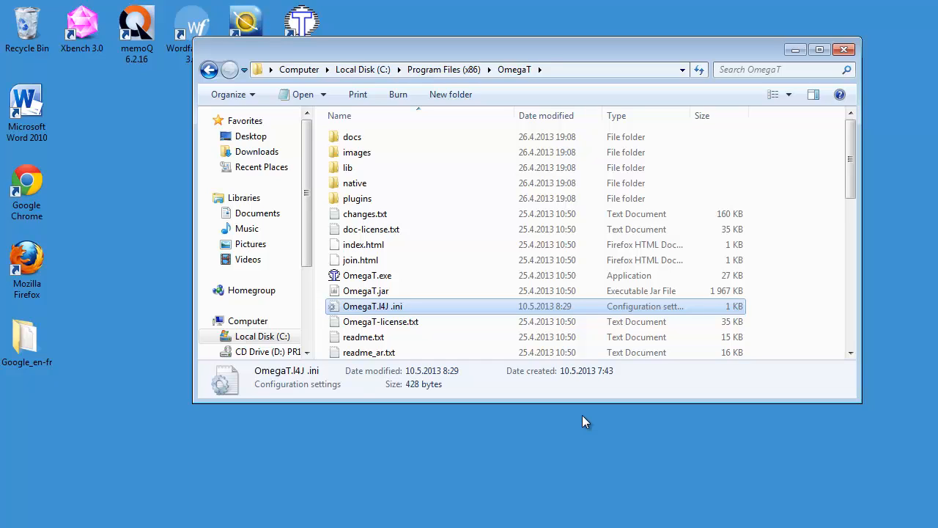
mouse_move(575, 420)
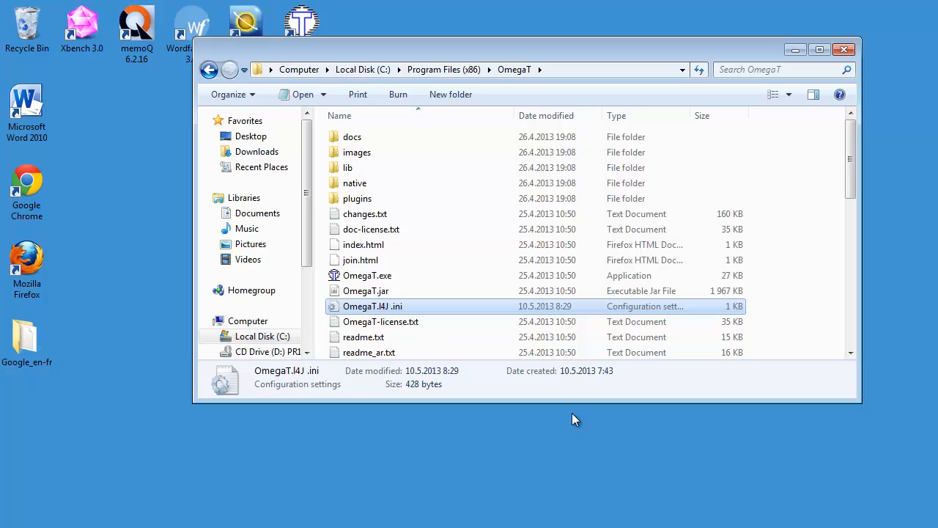
mouse_move(553, 411)
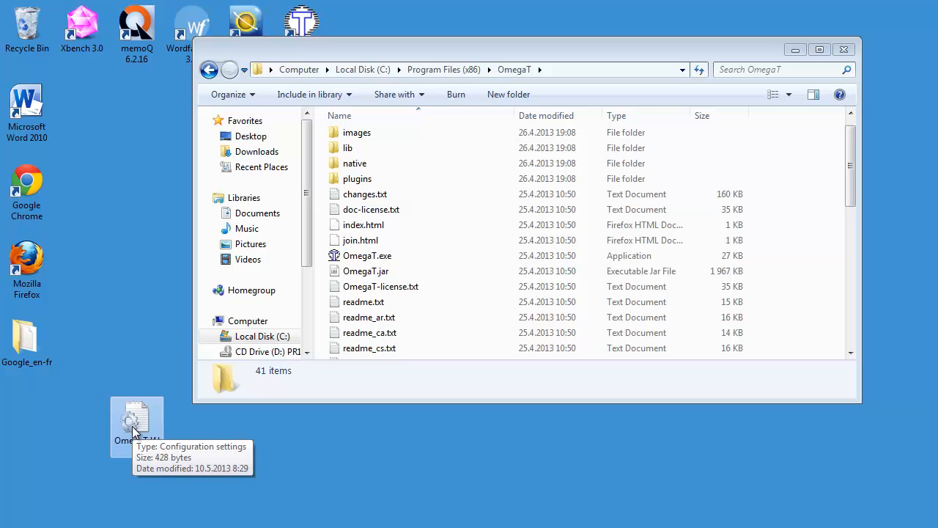
Open OmegaT.l4J.ini from the desktop and paste in the translation service API credentials.
double_click(136, 422)
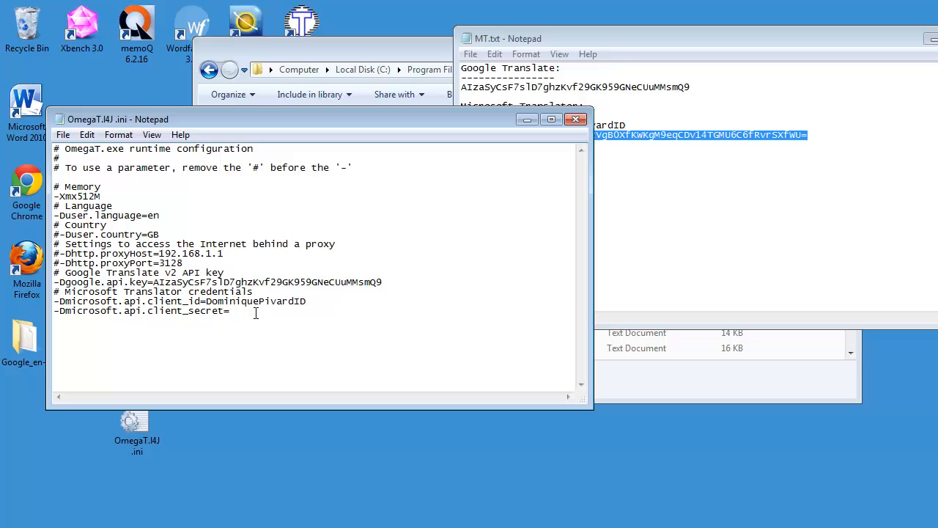
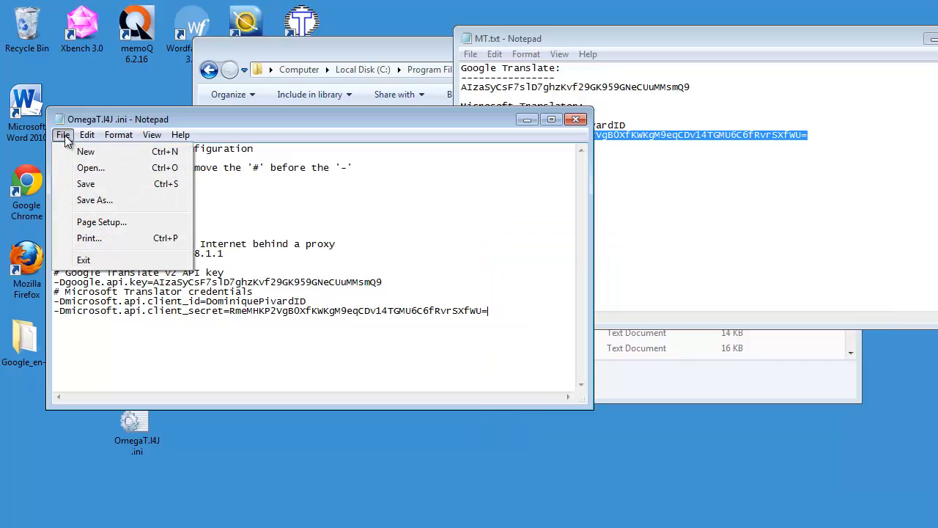
Close the edited OmegaT.l4J.ini file from its window menu.
left_click(58, 119)
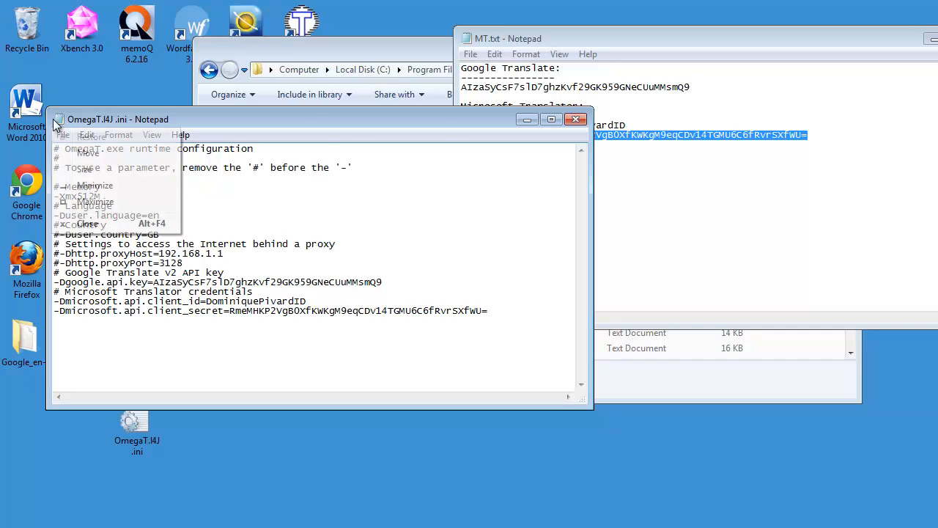
left_click(576, 119)
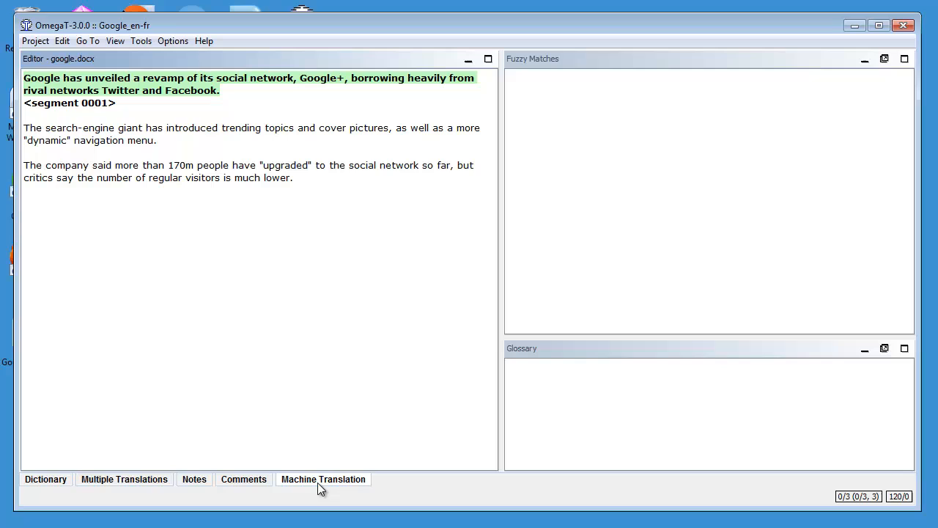
Show the Machine Translation pane and dock it in the right column.
left_click(324, 479)
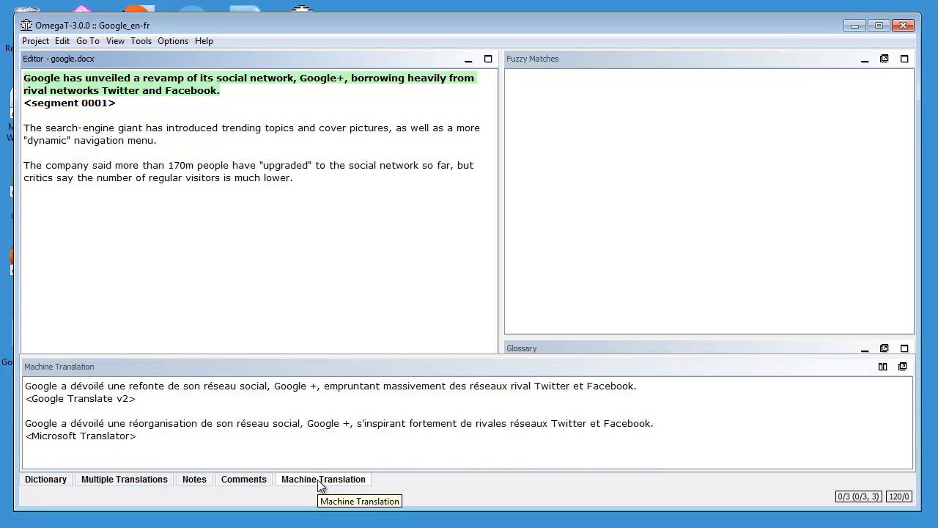
mouse_move(286, 346)
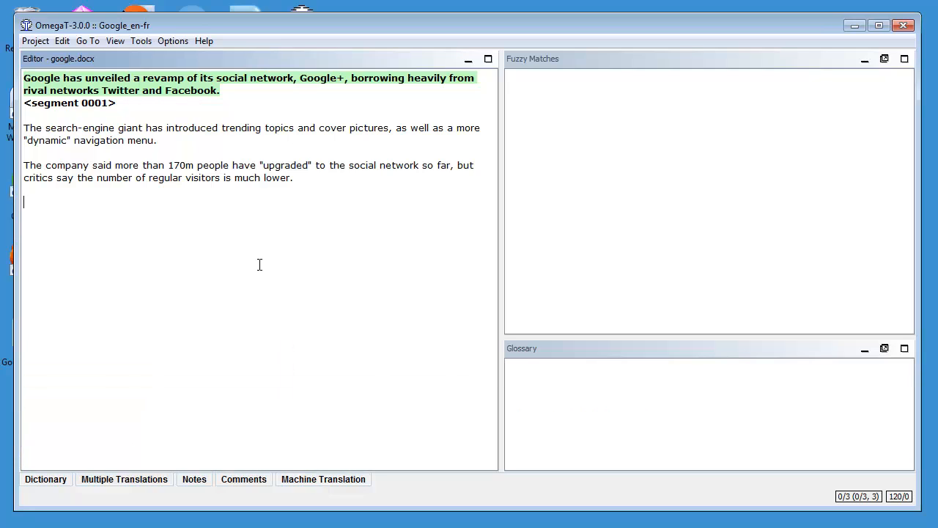
left_click(322, 478)
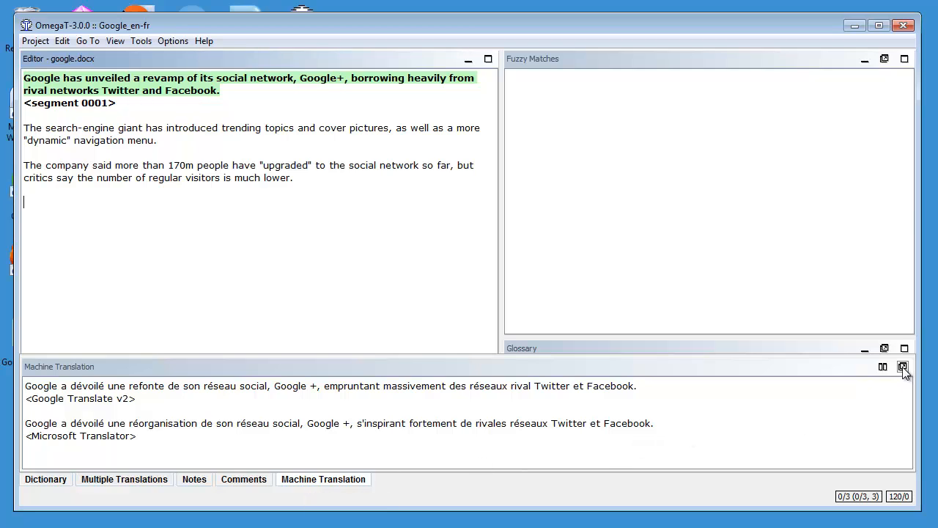
left_click(904, 367)
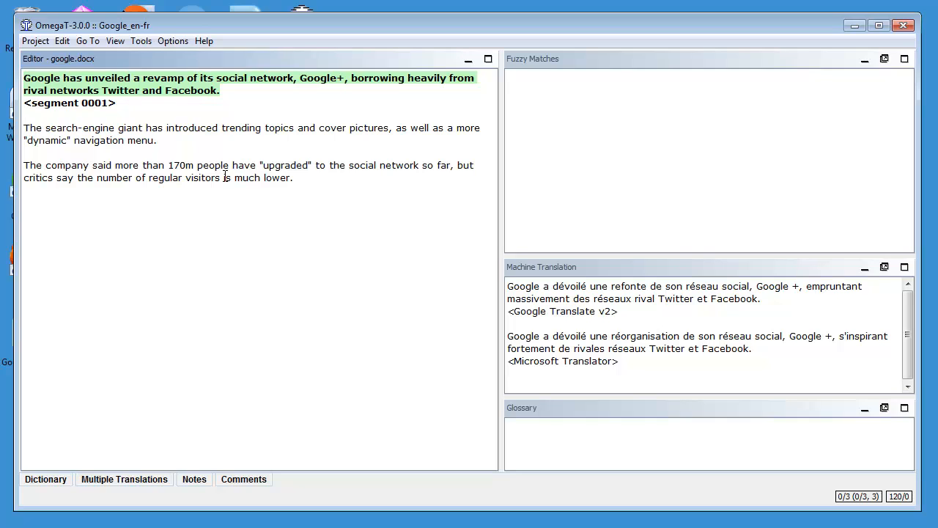
Replace segment 1's translation with the machine translation from the Edit menu.
left_click(62, 40)
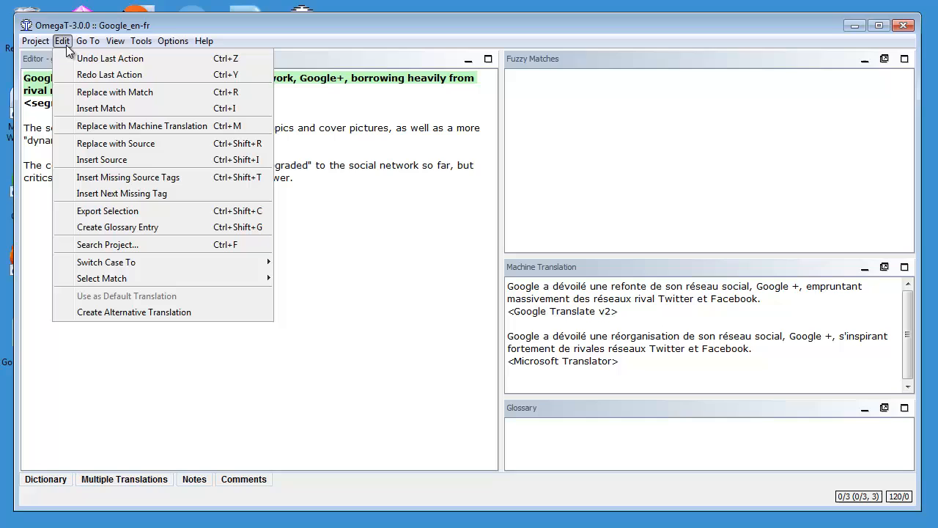
mouse_move(141, 125)
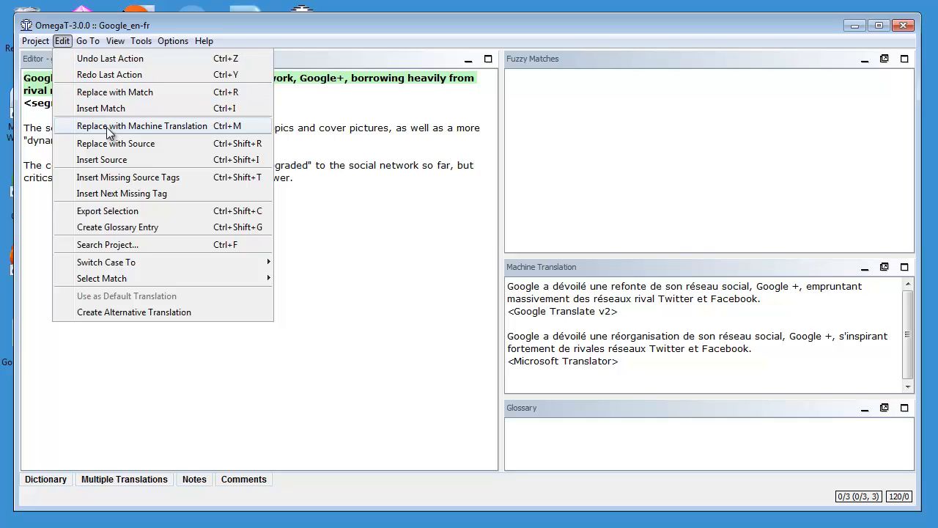
left_click(141, 125)
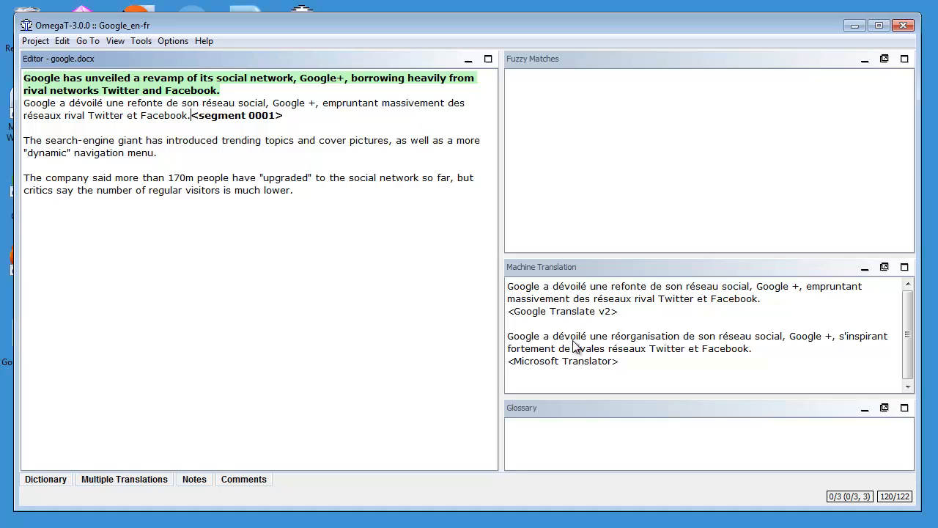
mouse_move(632, 349)
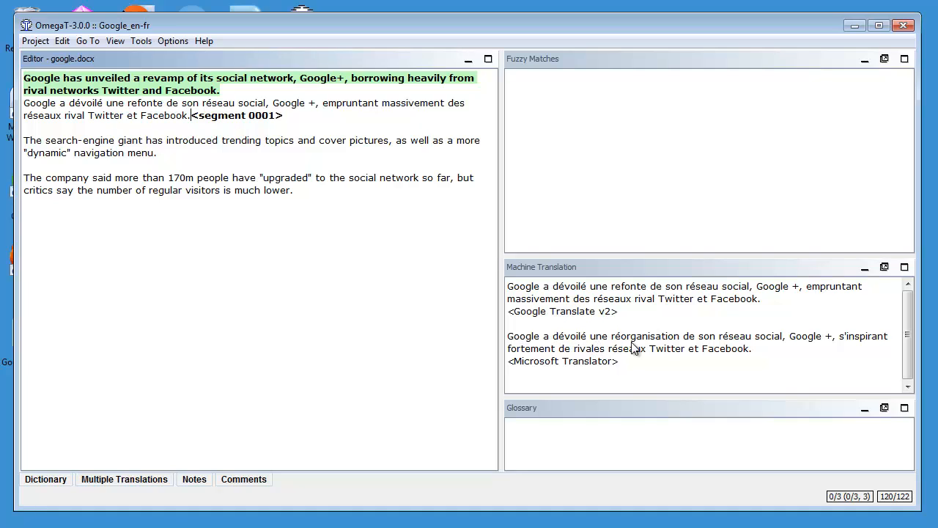
mouse_move(744, 361)
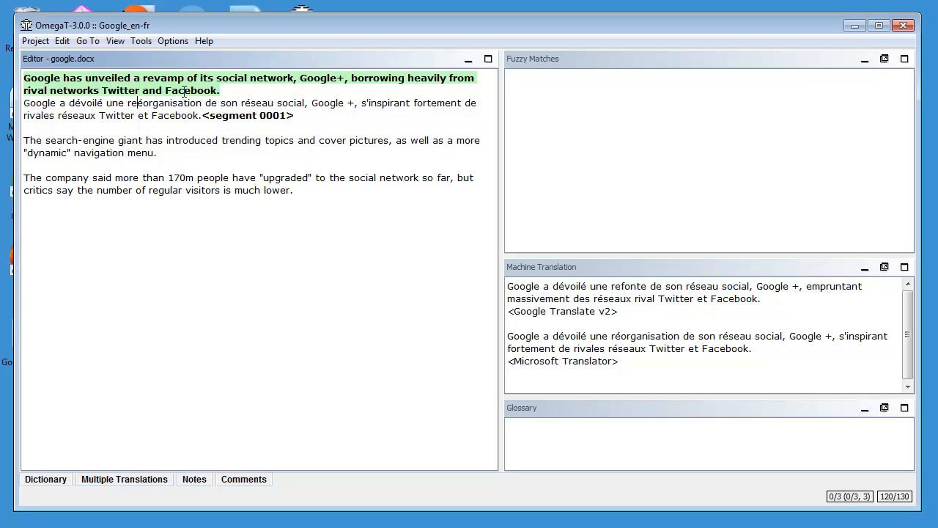
Change 'réorganisation' to 'refonte' and 'rivales' to 'rivaux' in segment 1.
type("refonte")
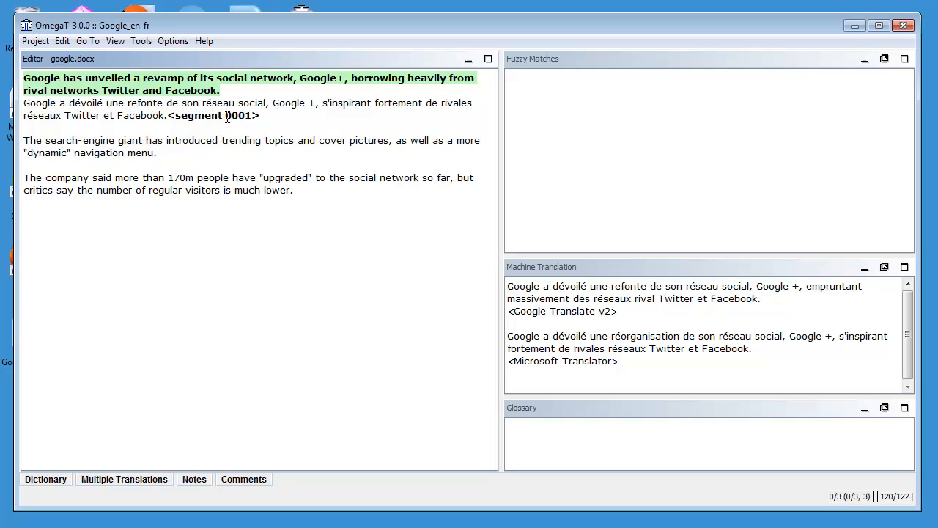
double_click(456, 102)
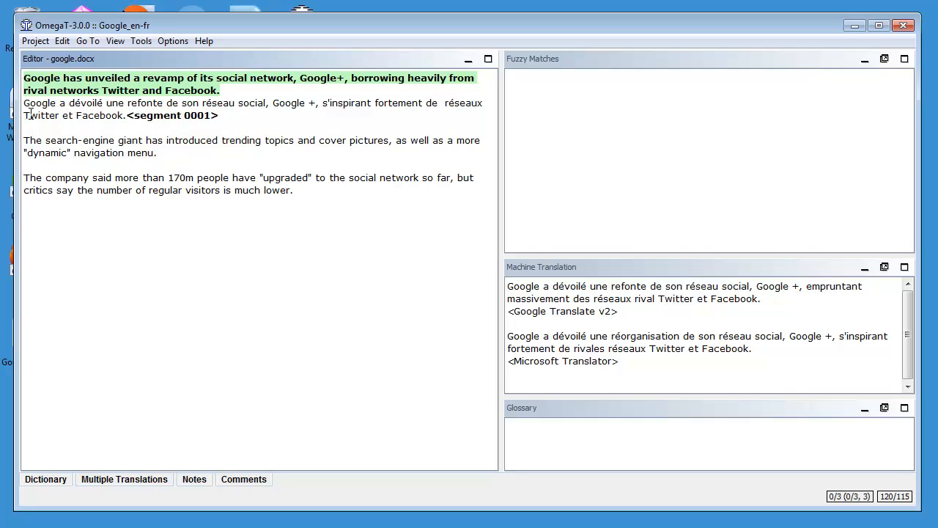
type("rival")
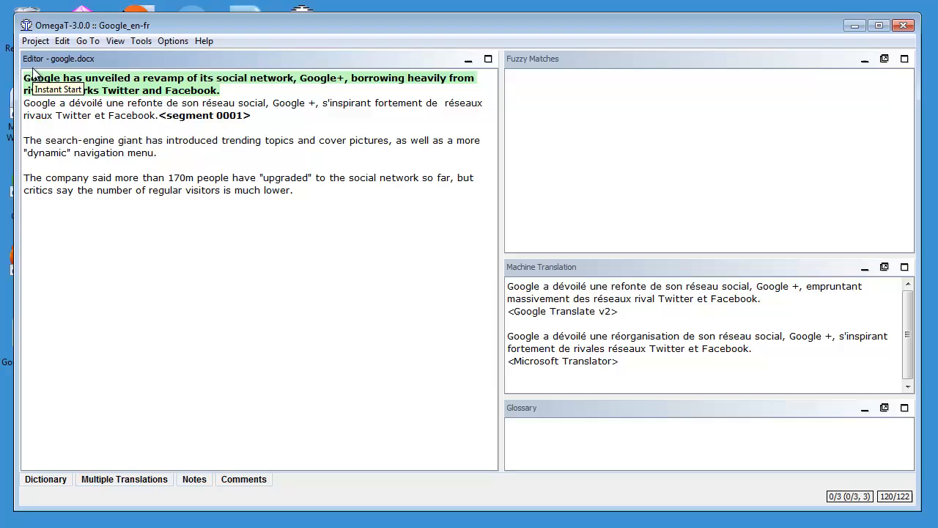
Confirm segment 1, then insert the machine translation into segment 2.
key("enter")
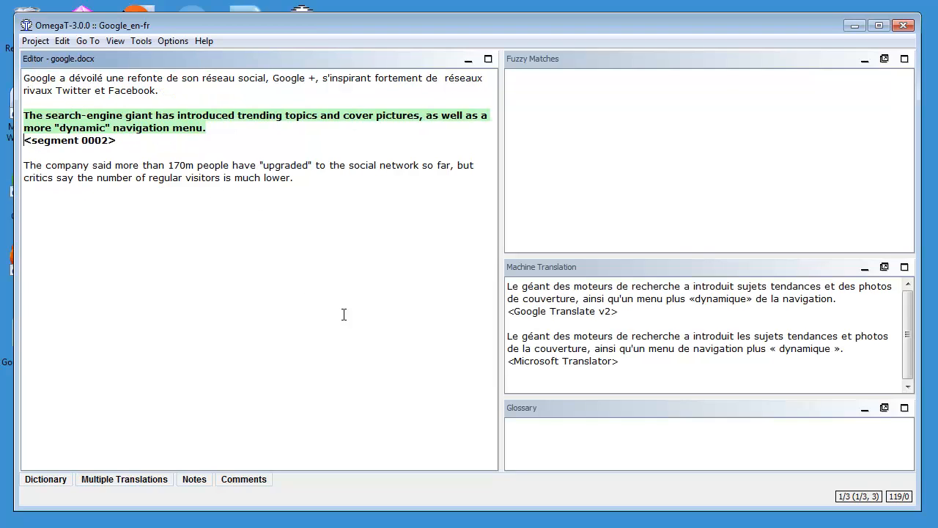
mouse_move(427, 320)
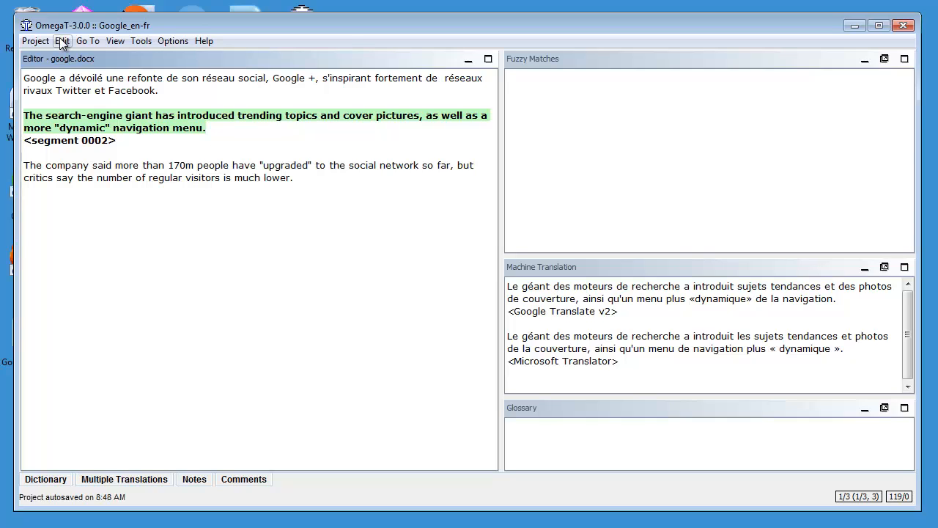
left_click(62, 40)
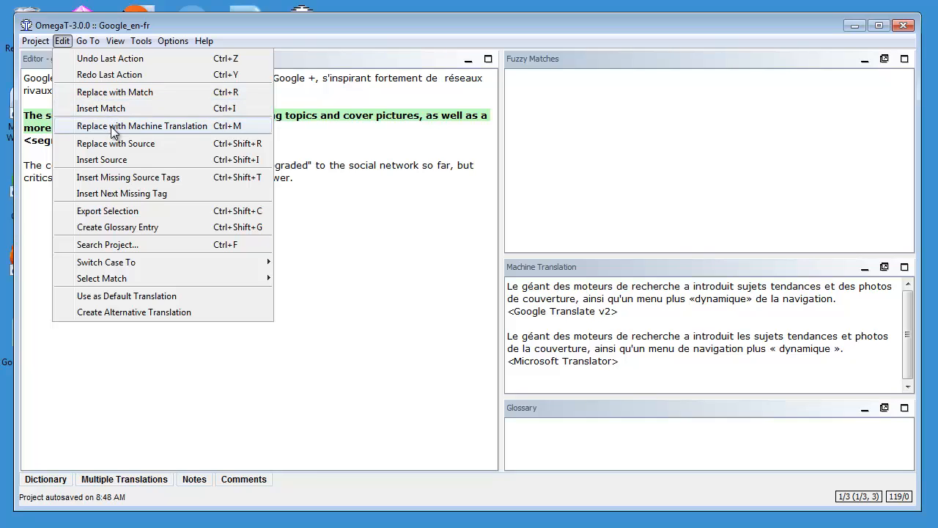
left_click(141, 126)
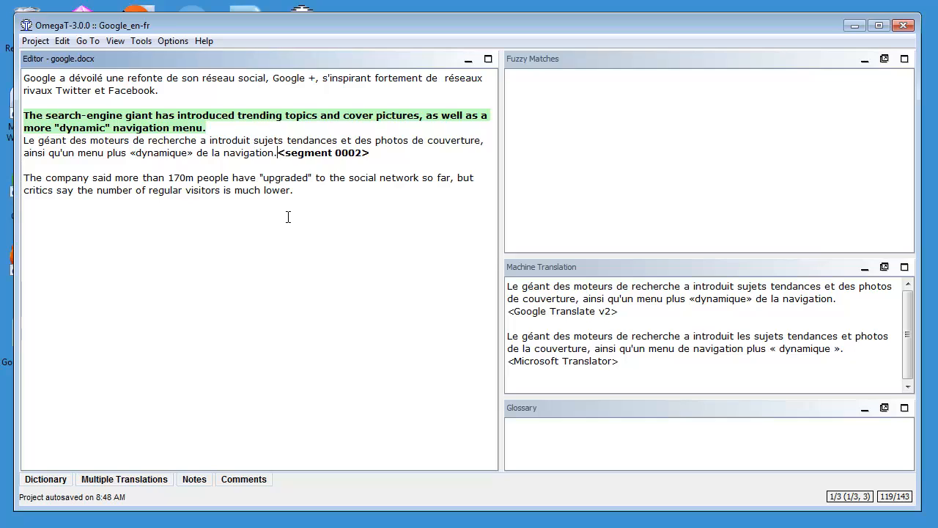